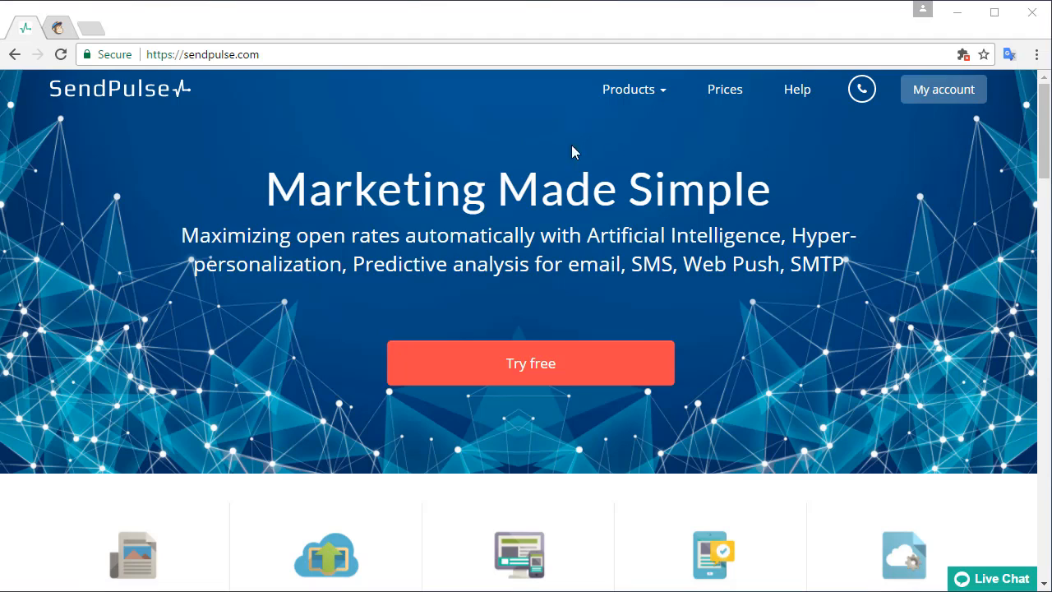
Go into My account's service settings and select the Other settings section
click(944, 89)
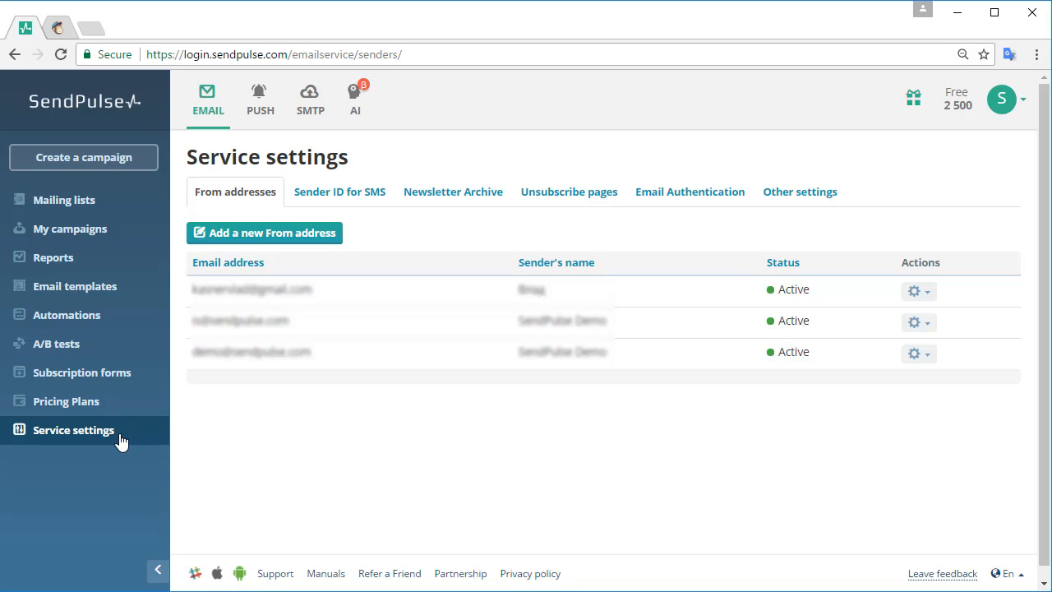
mouse_move(731, 200)
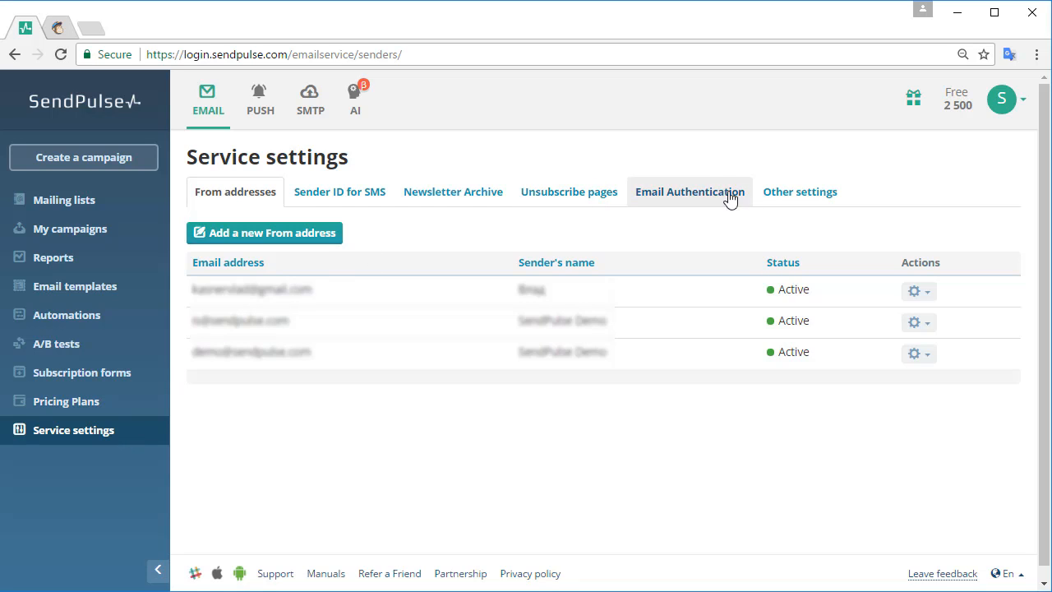
click(800, 192)
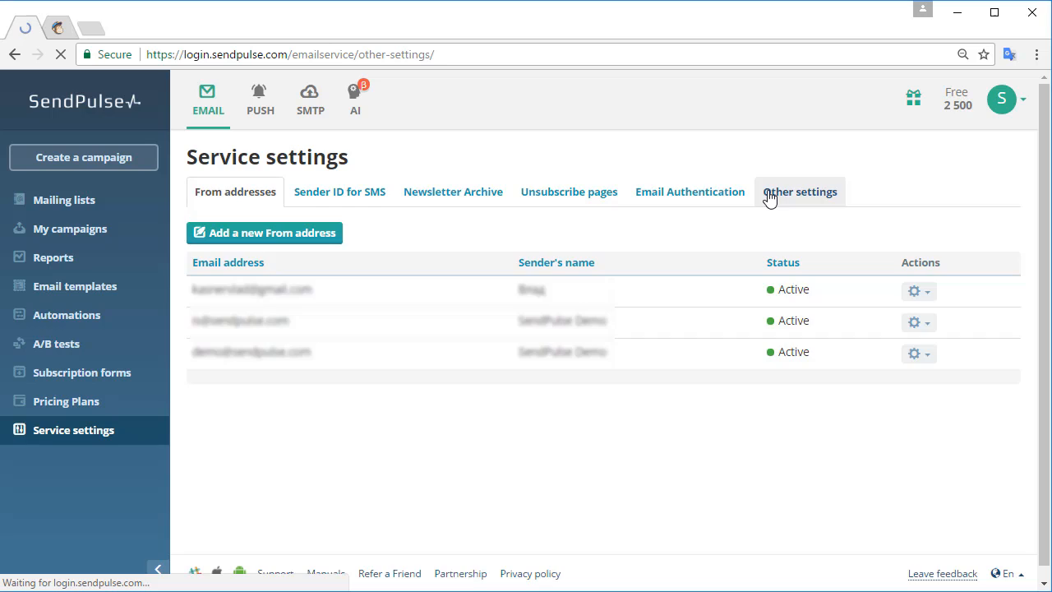
Switch on the MailChimp Integration toggle, bringing up the Enable MailChimp plugin dialog
click(801, 192)
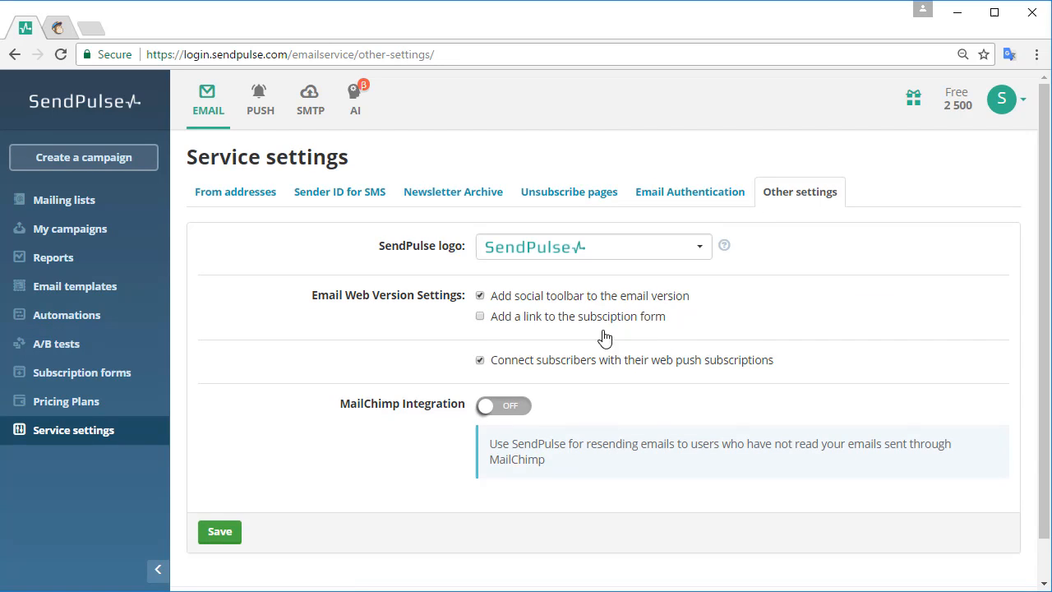
click(503, 405)
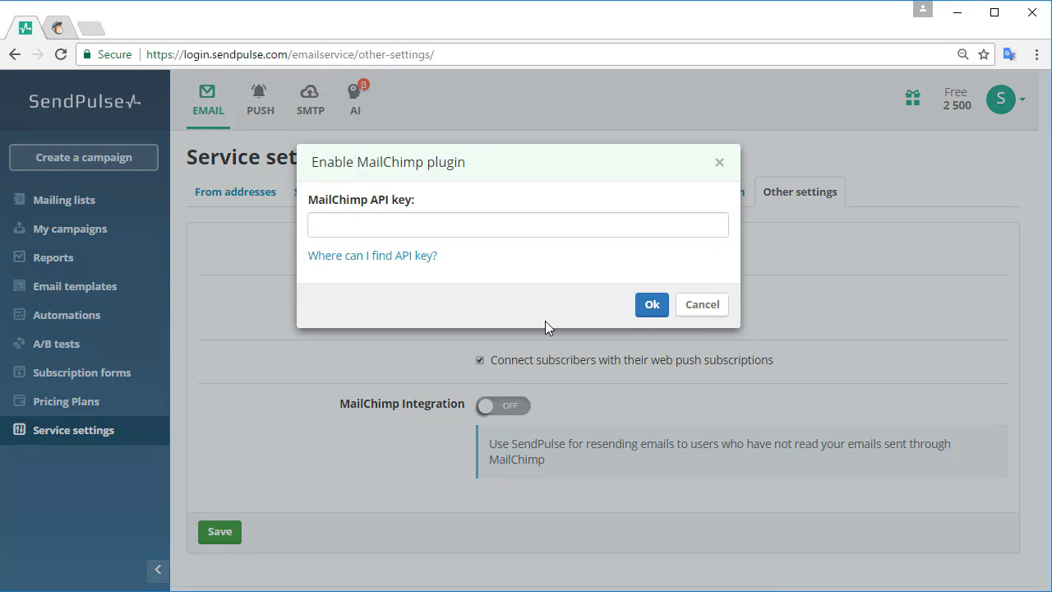
mouse_move(607, 258)
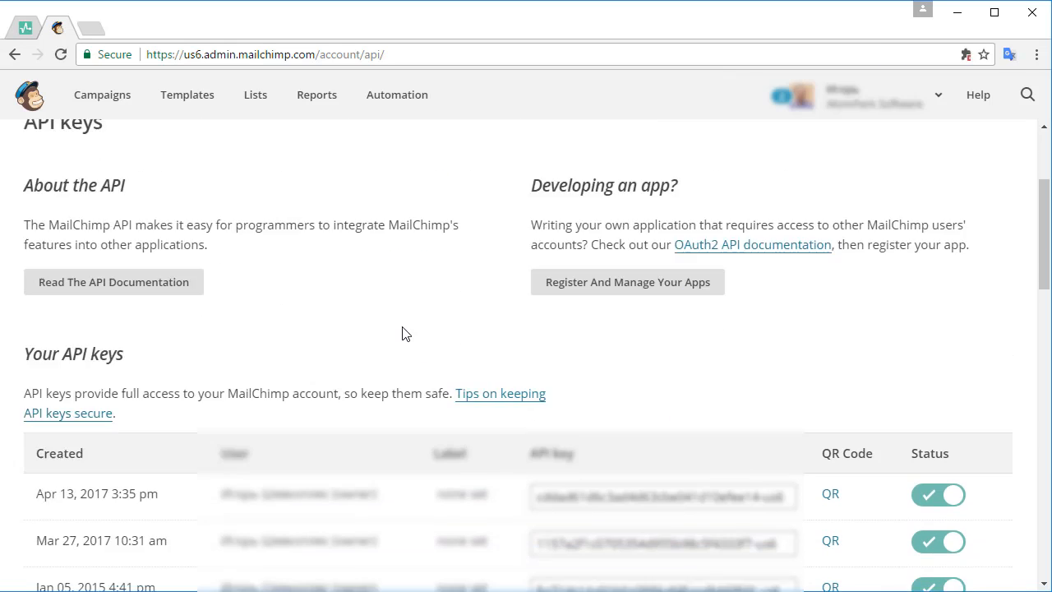
Copy an API key from MailChimp's API keys page into SendPulse's plugin API key field
scroll(down, 3)
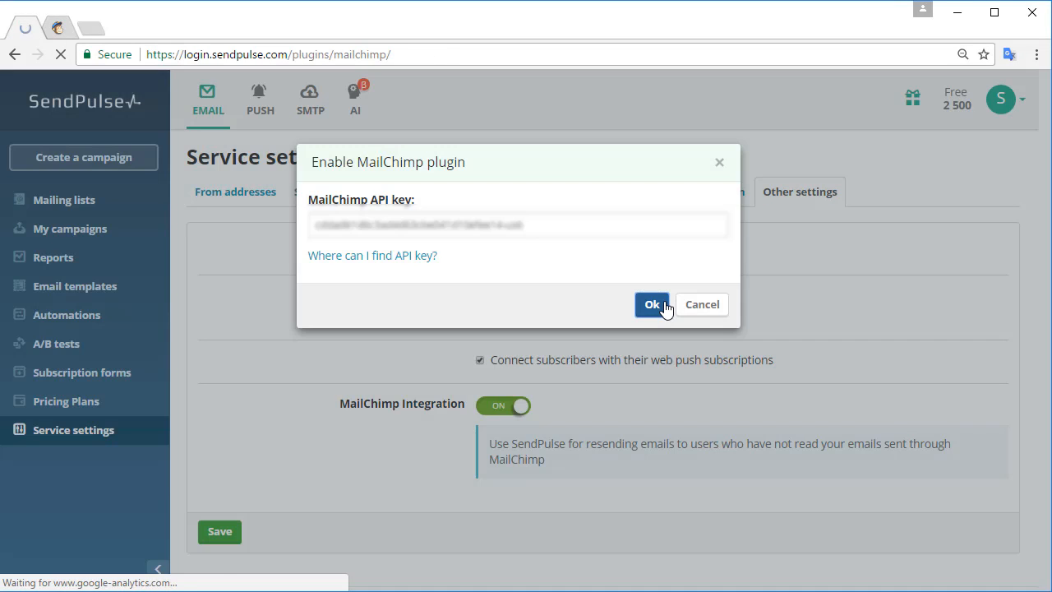
Confirm the API key and create an automatic resend of the May 9 test spmc campaign
click(651, 304)
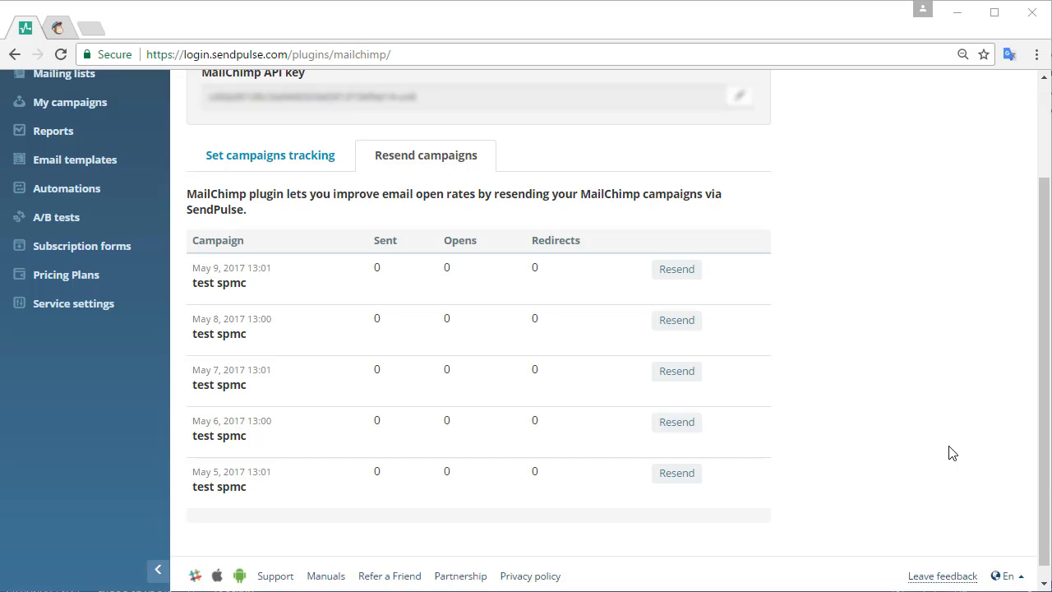
mouse_move(905, 351)
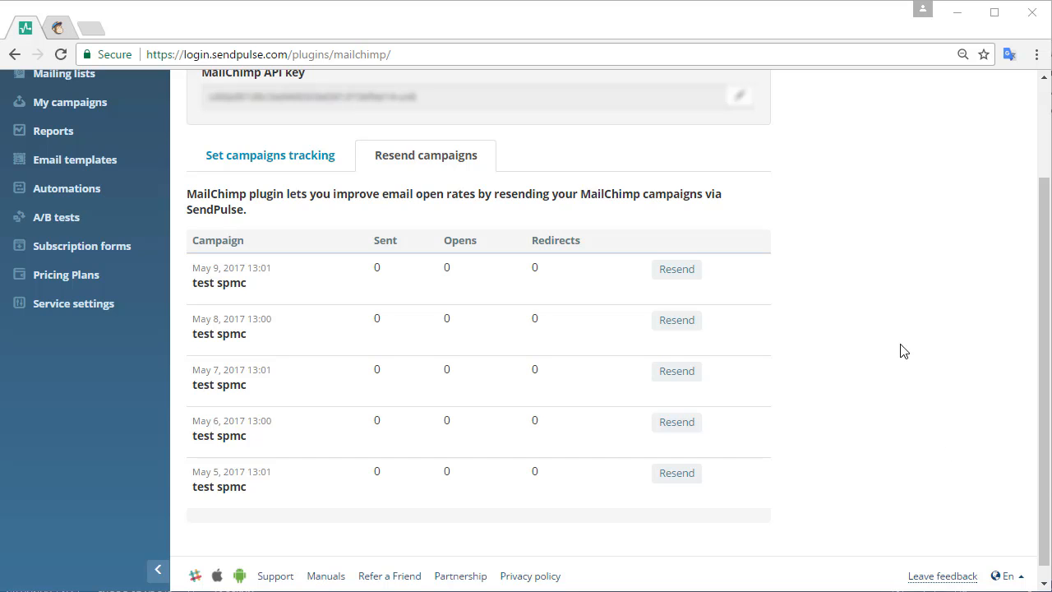
click(677, 269)
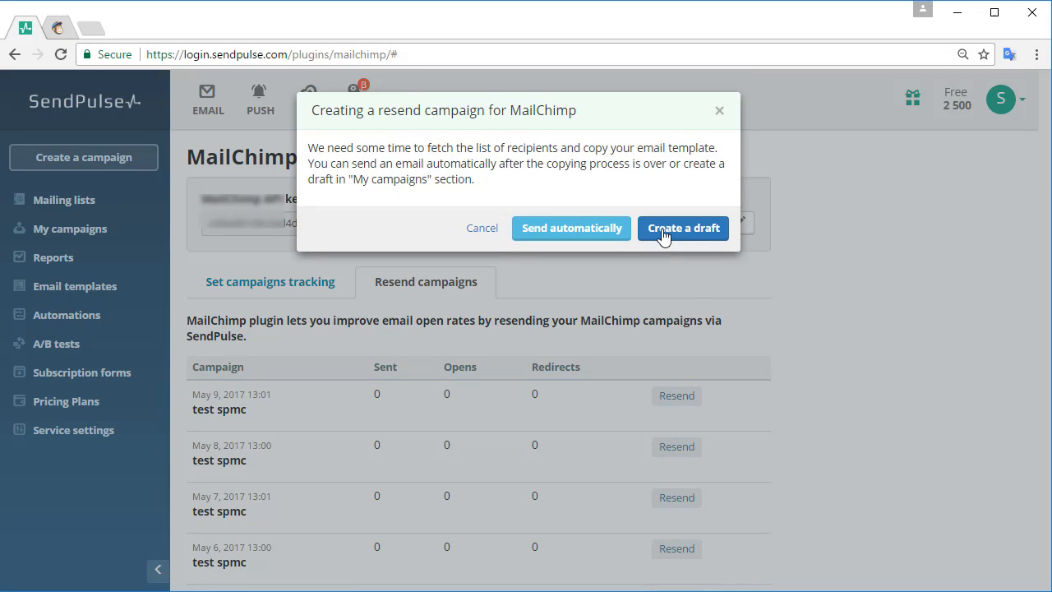
click(571, 228)
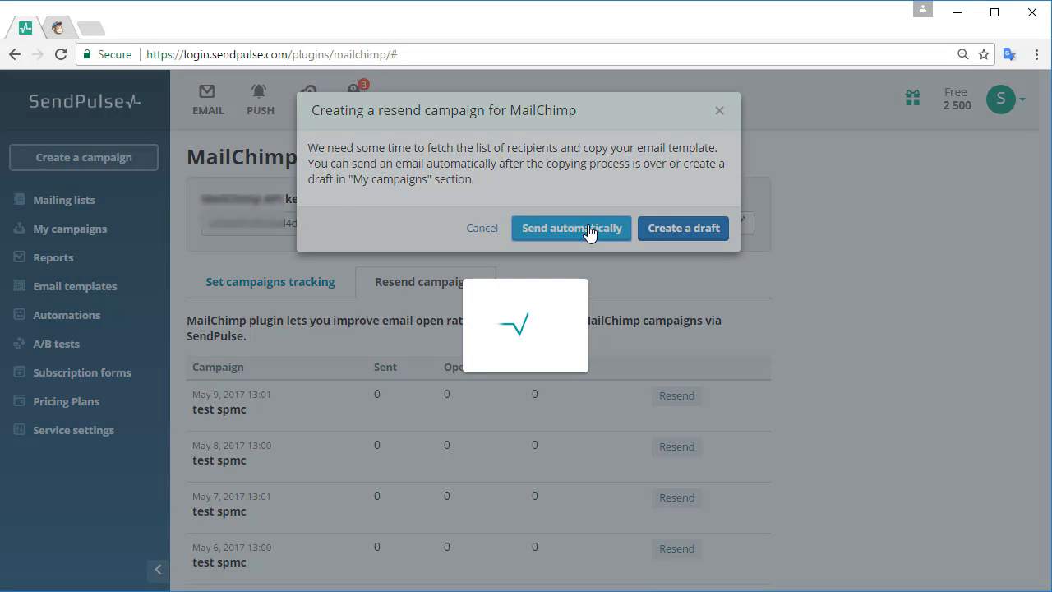
click(570, 228)
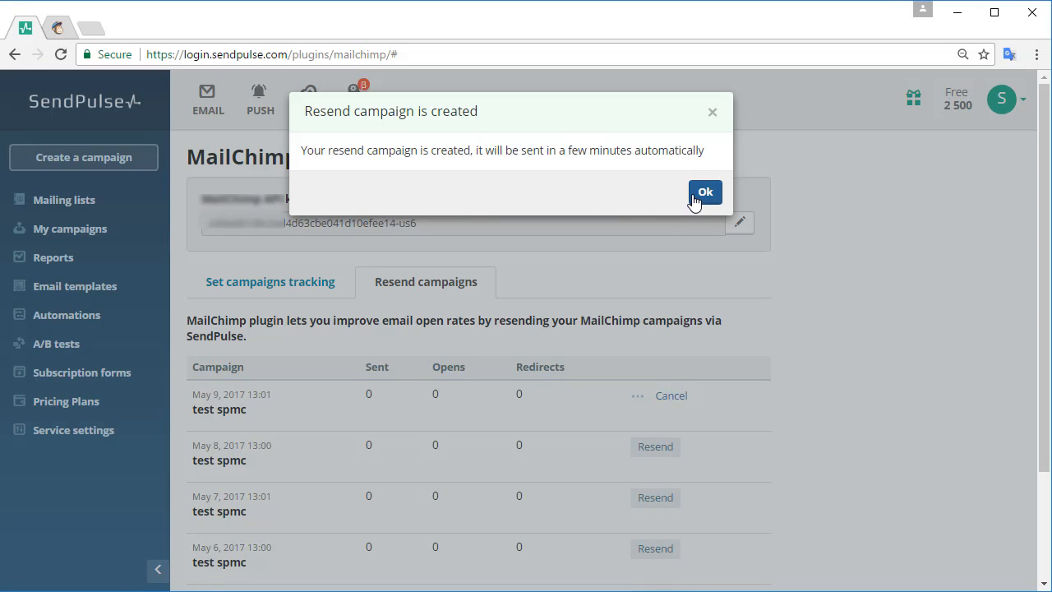
click(705, 191)
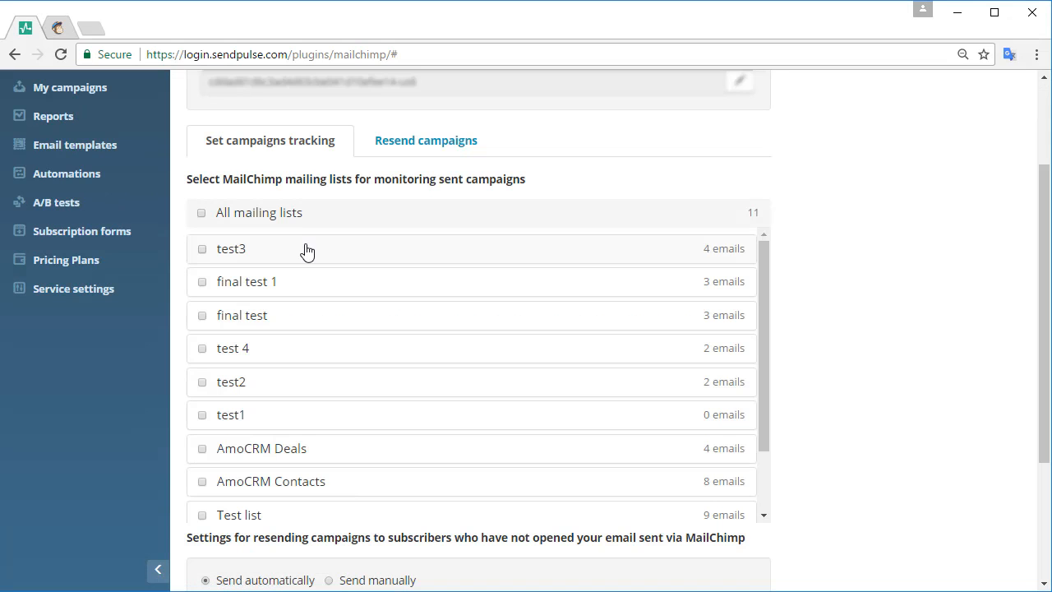
Set resending to non-openers to Send manually and save the setting
click(202, 249)
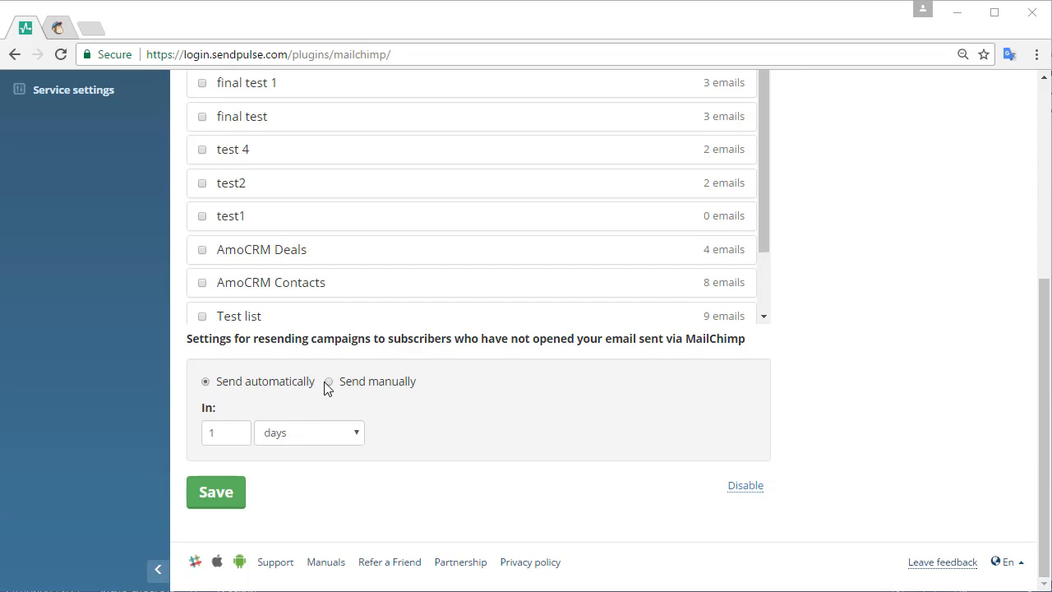
click(328, 381)
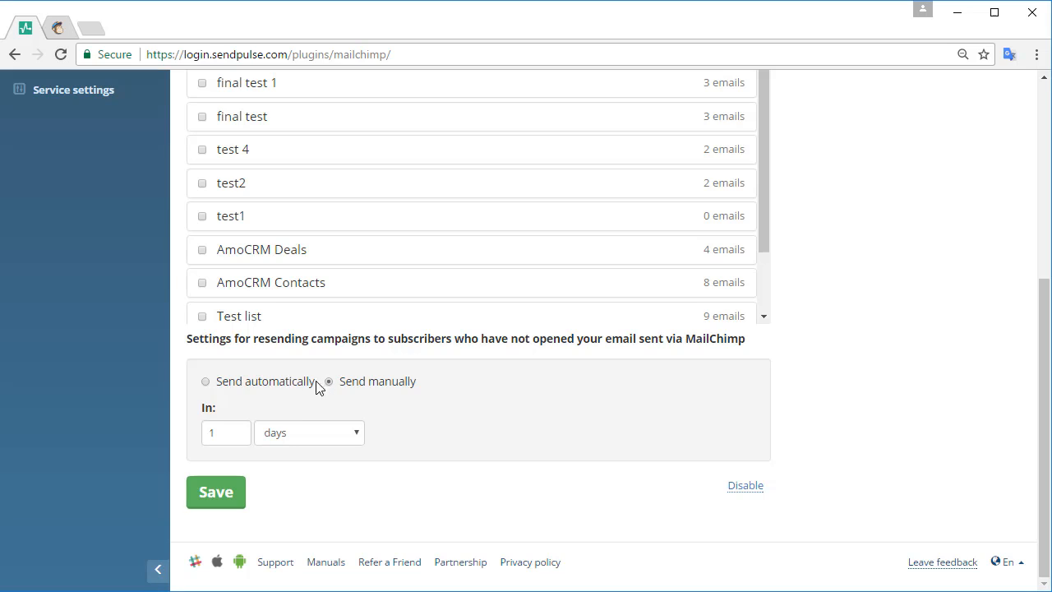
click(206, 381)
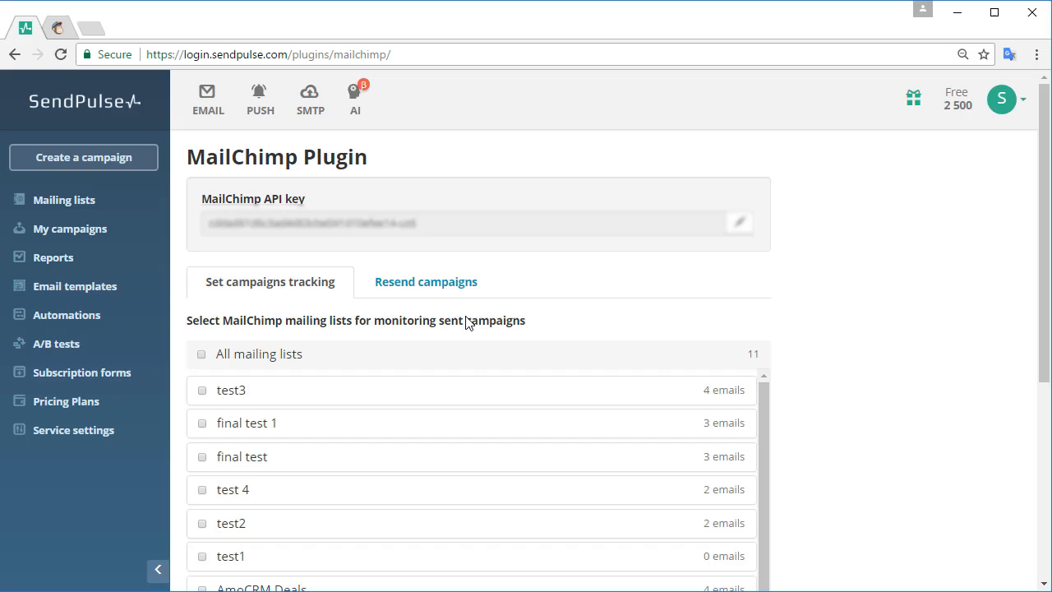
mouse_move(416, 286)
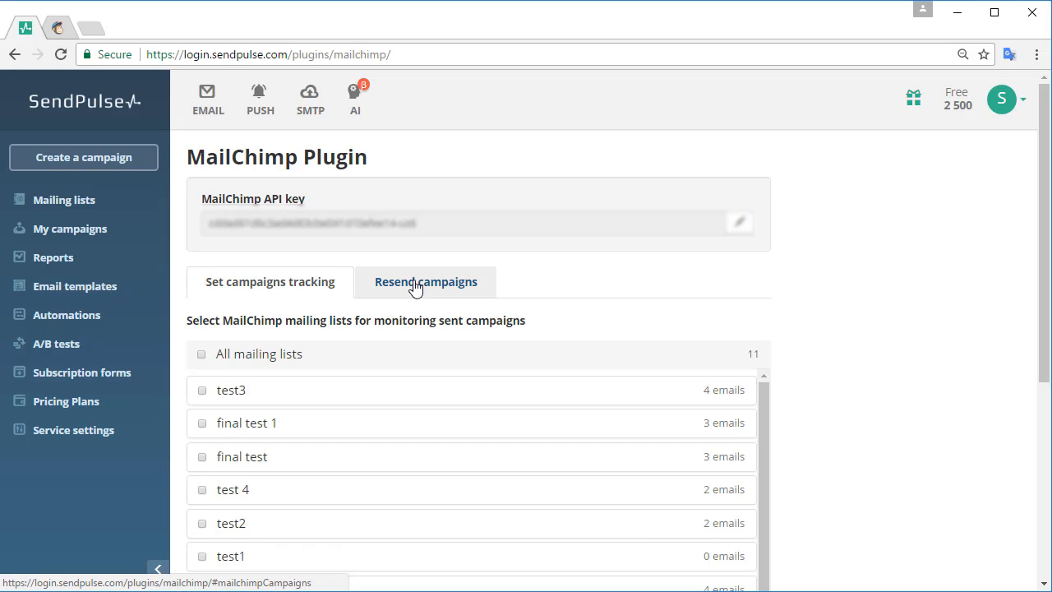
In Set campaigns tracking, keep Send manually with a 1-hour delay and save
click(427, 281)
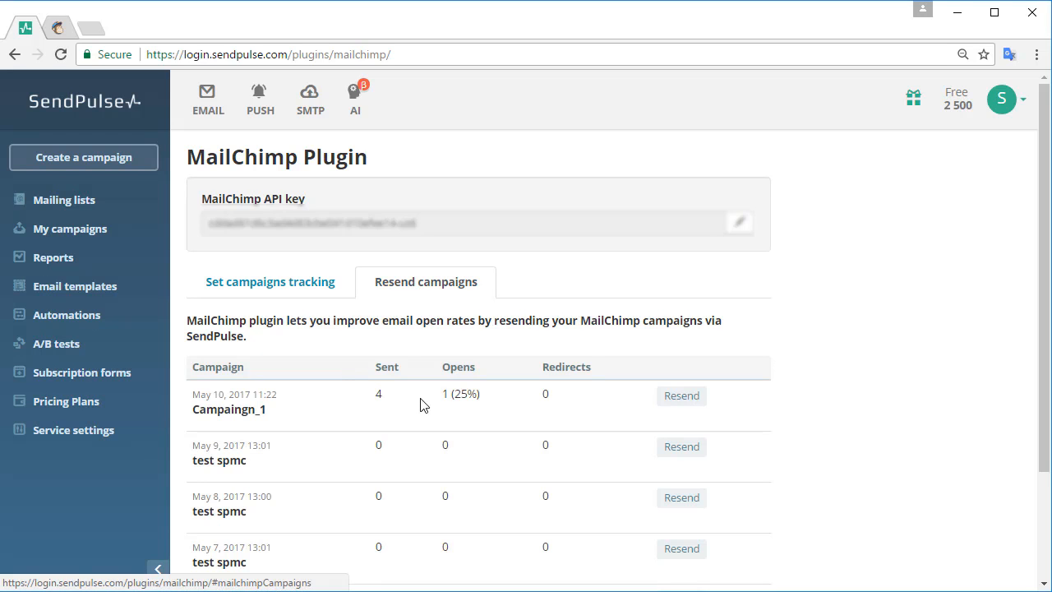
mouse_move(262, 297)
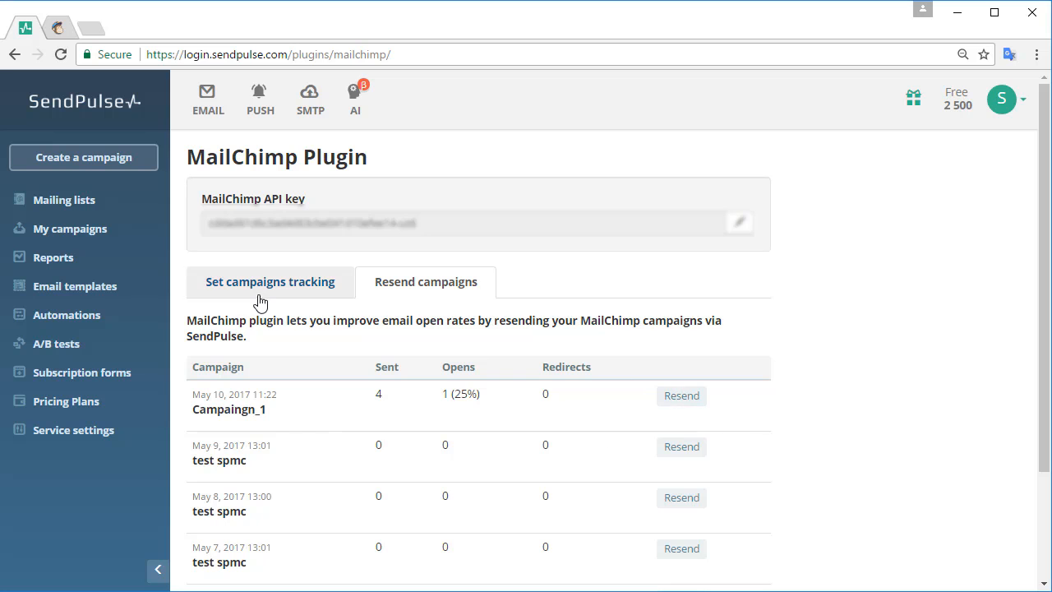
click(270, 282)
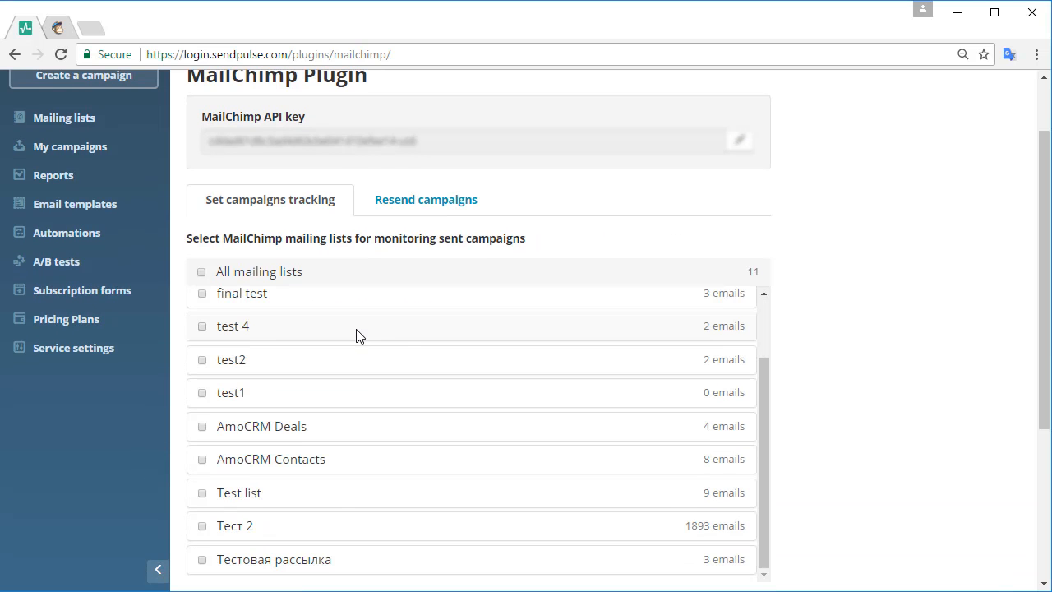
scroll(down, 3)
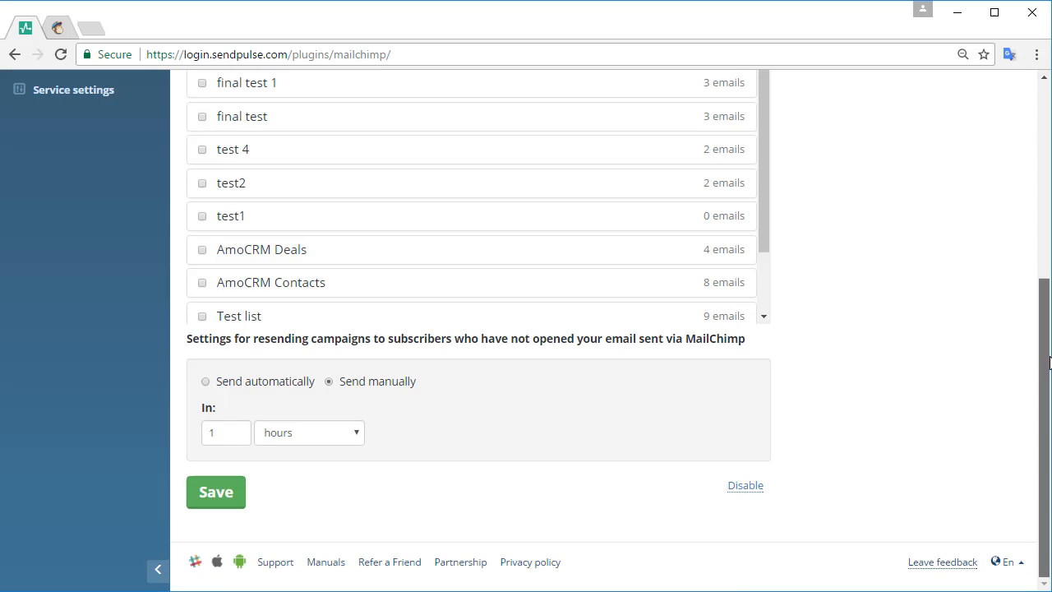
mouse_move(334, 355)
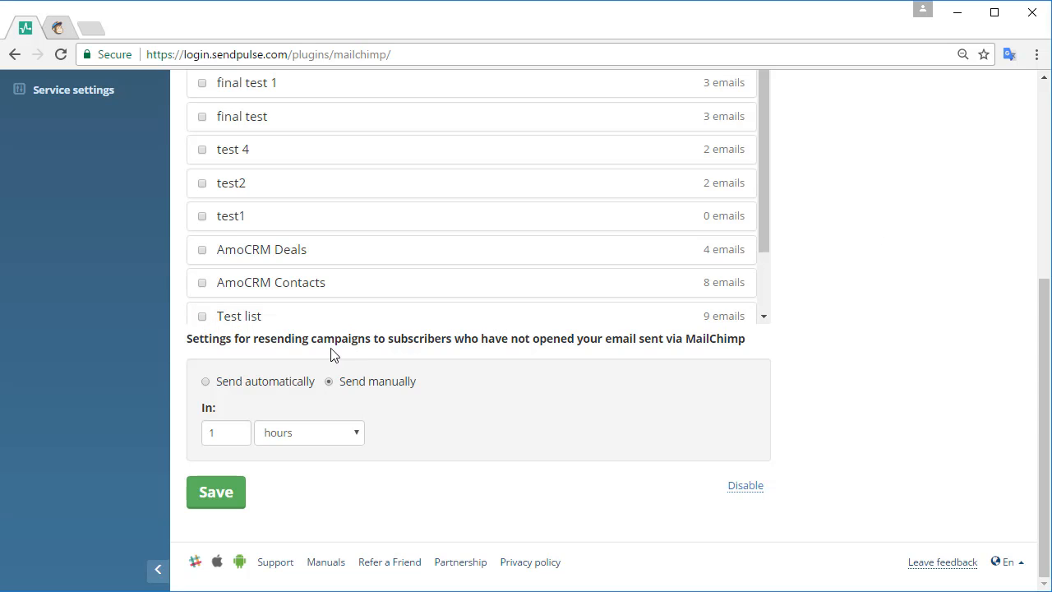
mouse_move(473, 105)
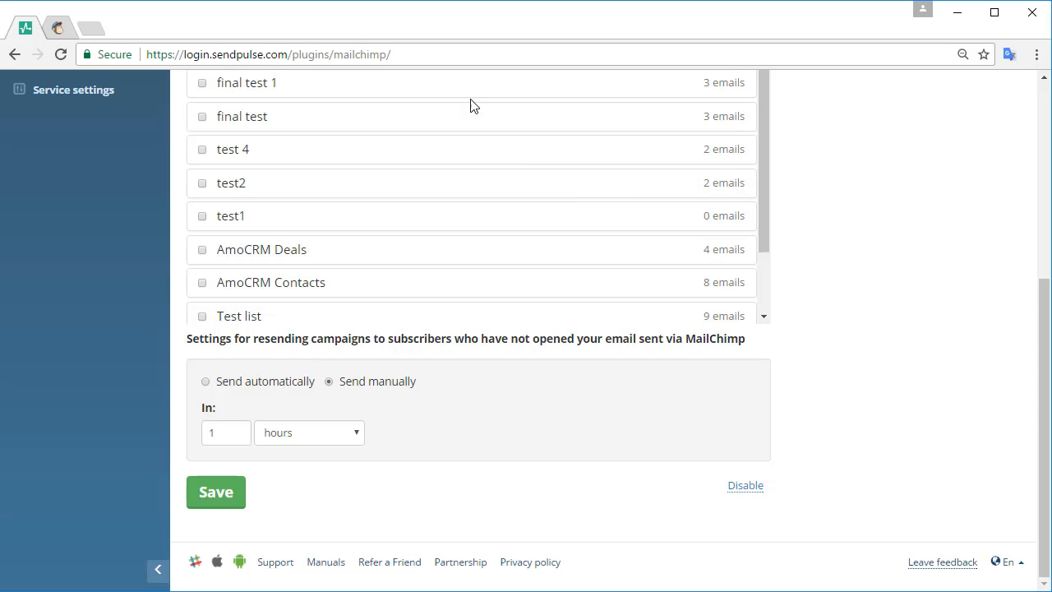
mouse_move(298, 351)
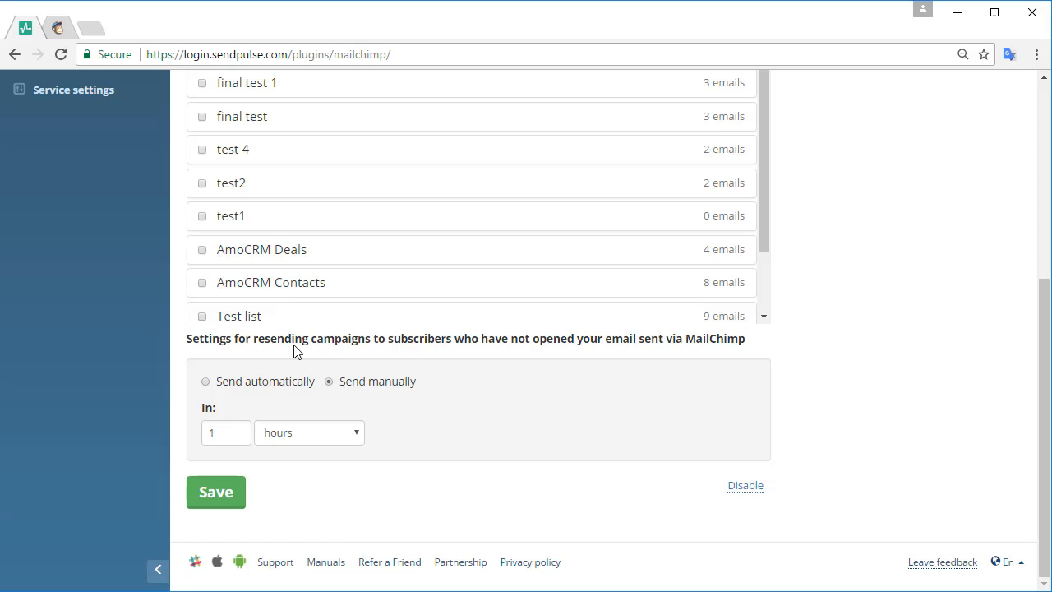
mouse_move(758, 352)
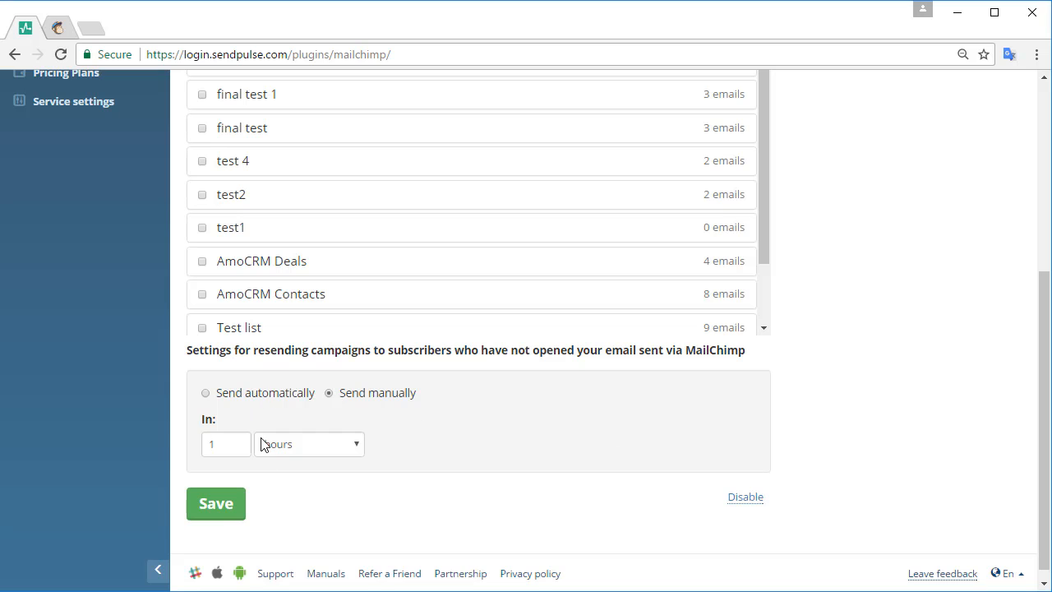
click(216, 504)
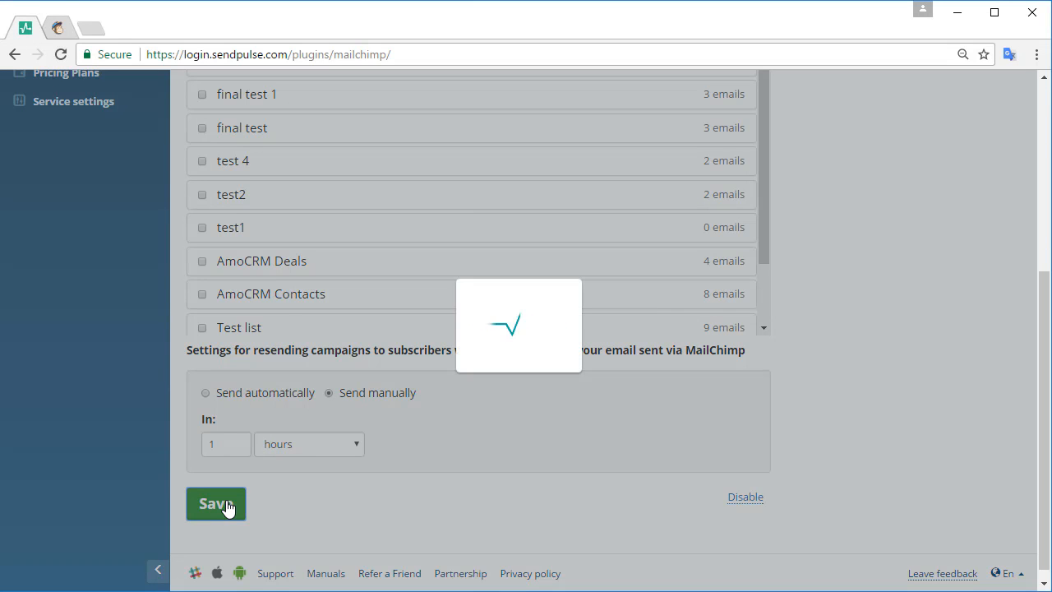
click(216, 503)
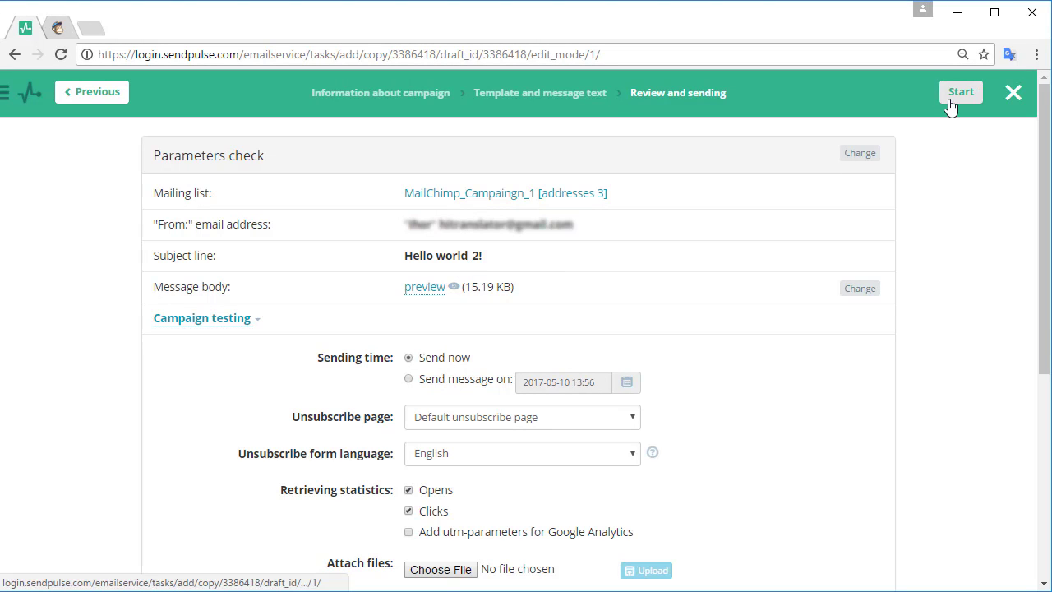
Start sending the Hello world_2! campaign to the MailChimp_Campaingn_1 list
click(961, 91)
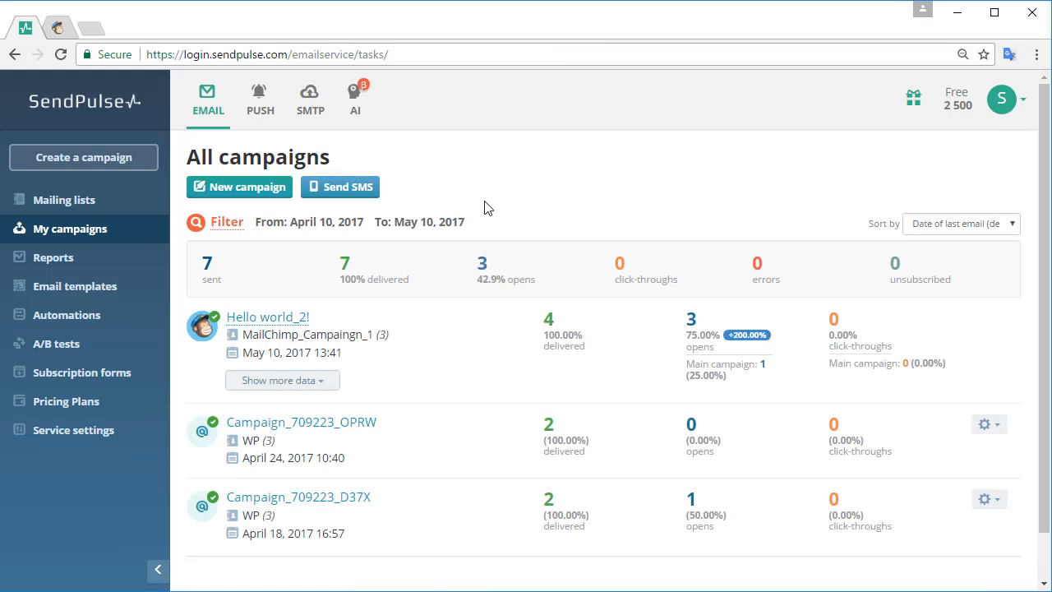
mouse_move(572, 174)
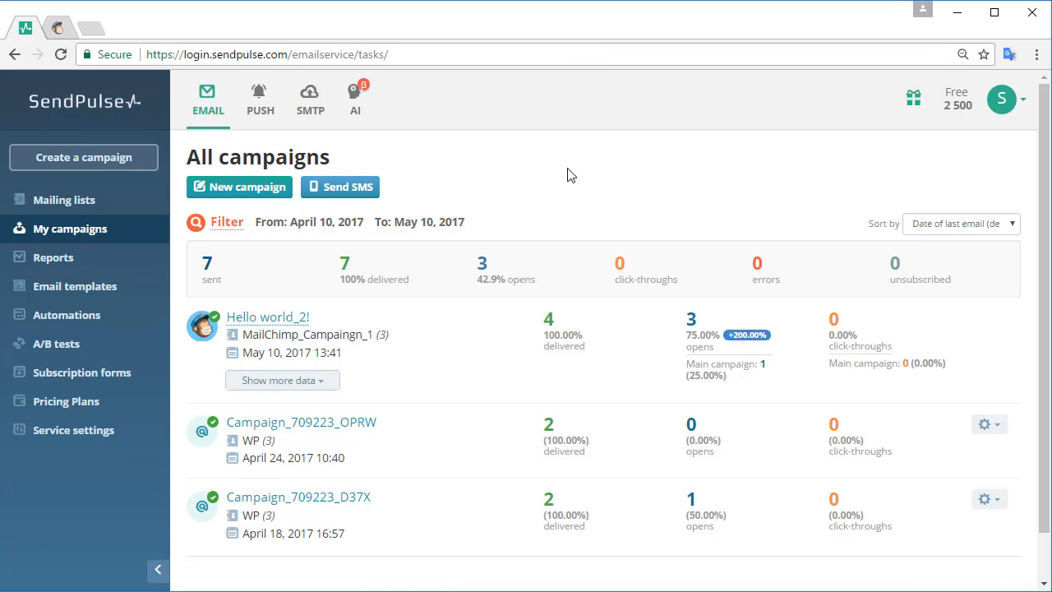
Expand Hello world_2! to compare the original's 1 open with the resend's 2 opens
scroll(down, 3)
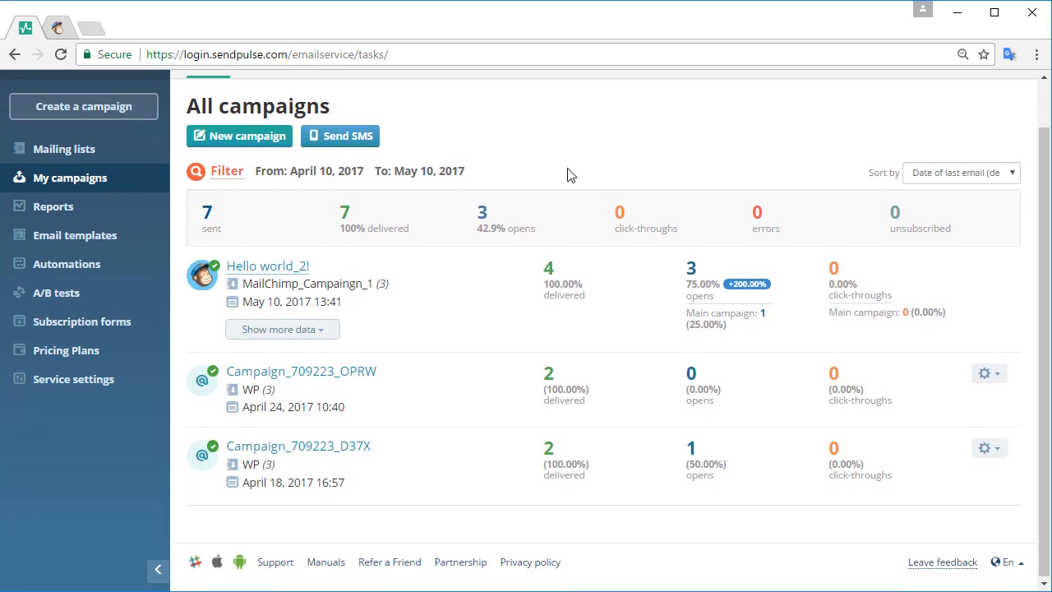
mouse_move(321, 335)
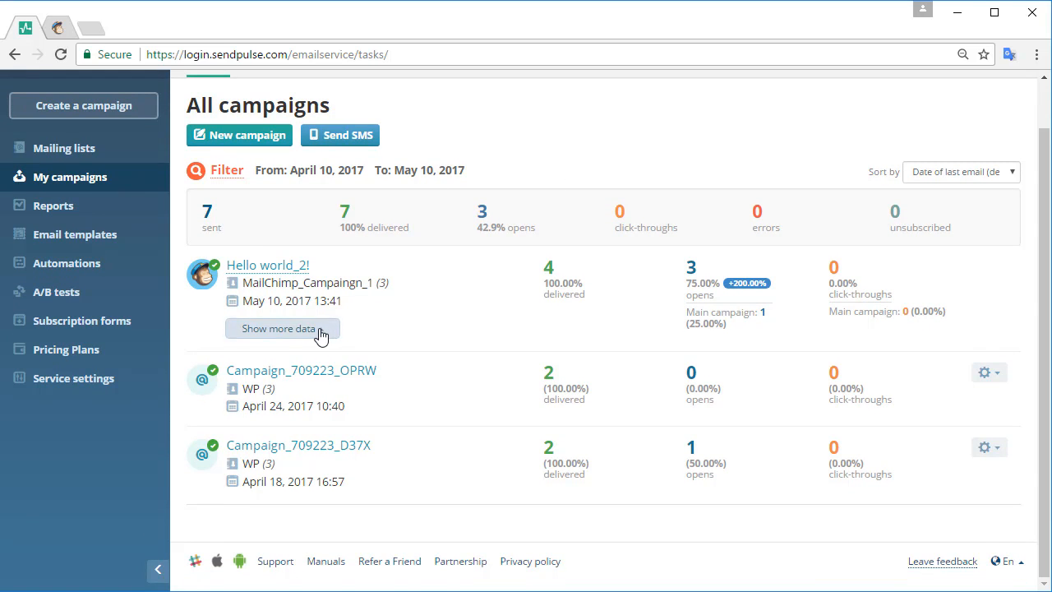
click(282, 328)
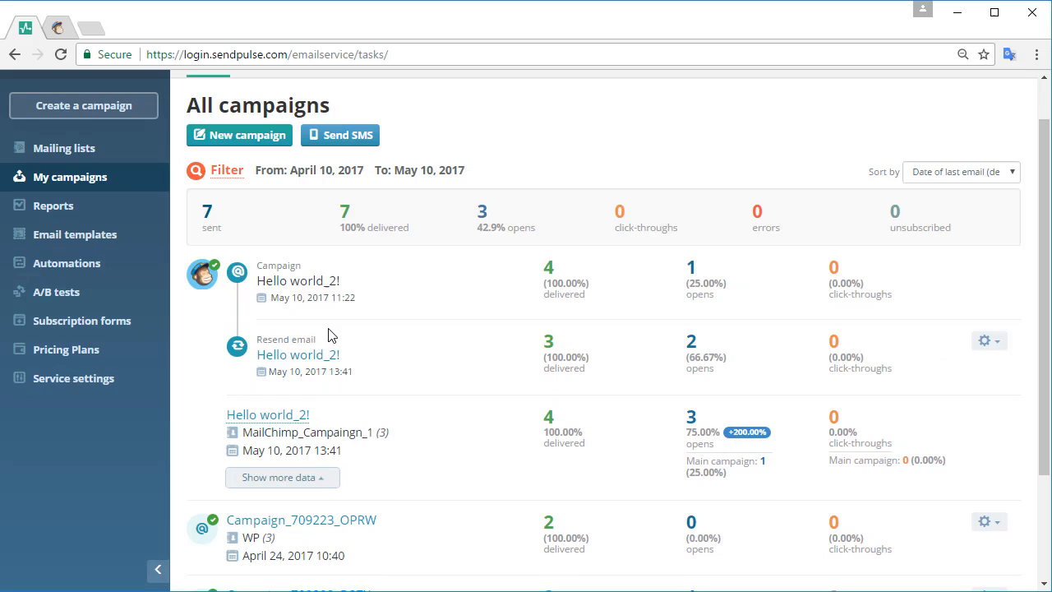
mouse_move(744, 444)
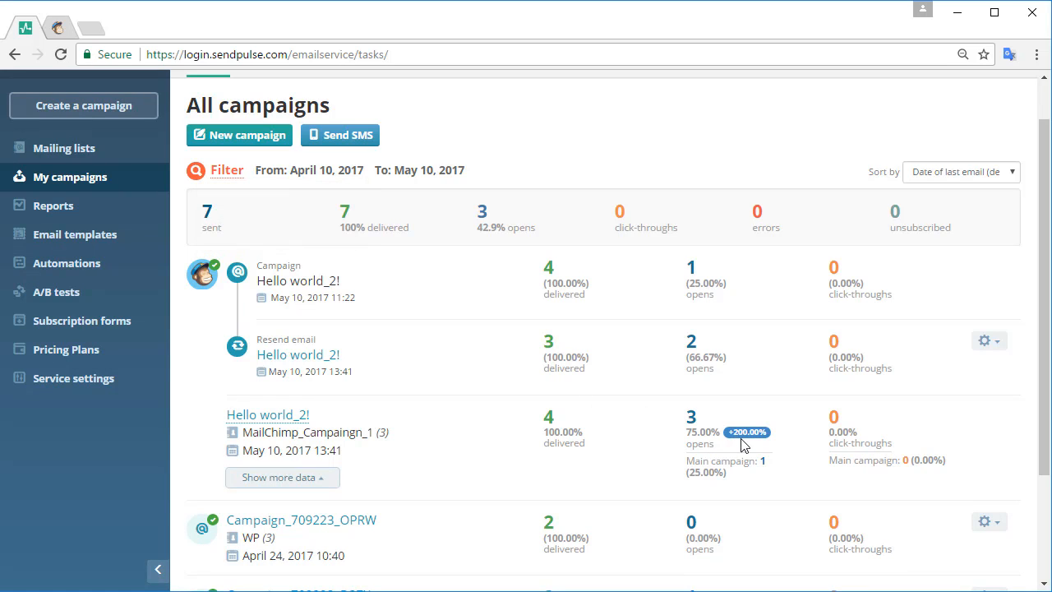
mouse_move(749, 447)
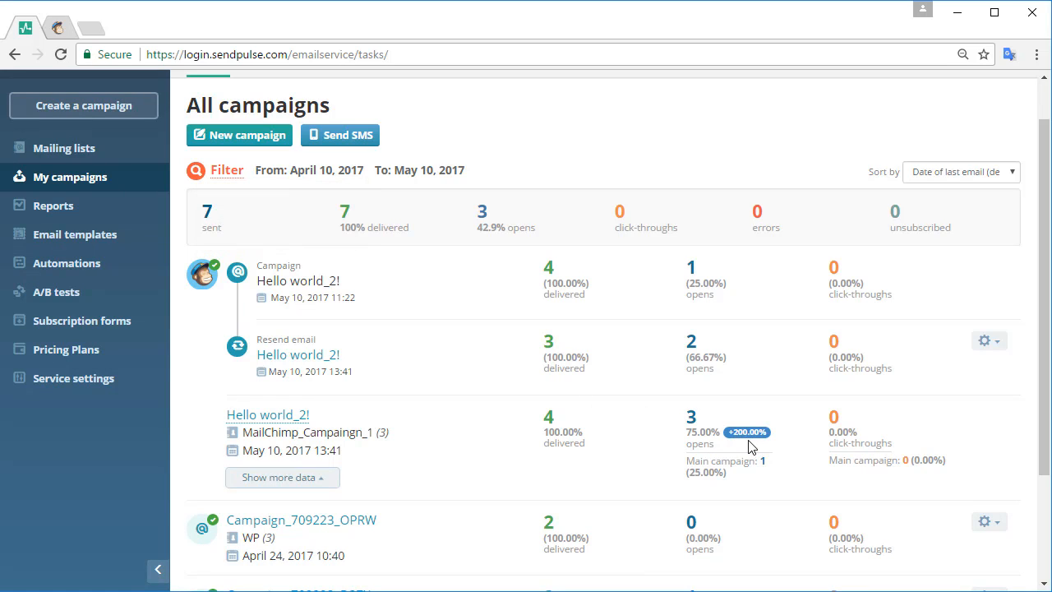
mouse_move(732, 446)
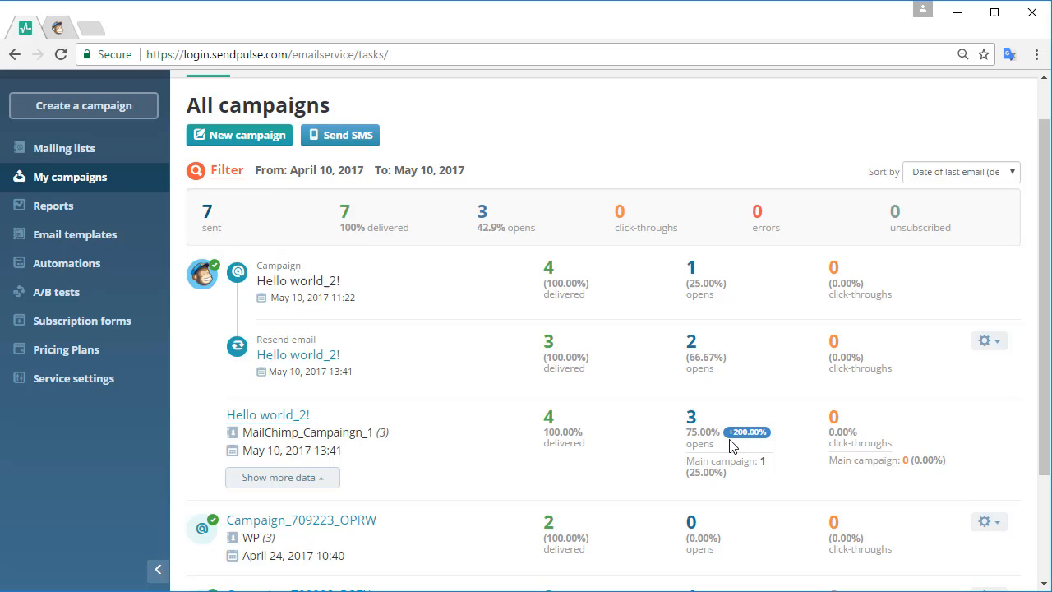
mouse_move(751, 447)
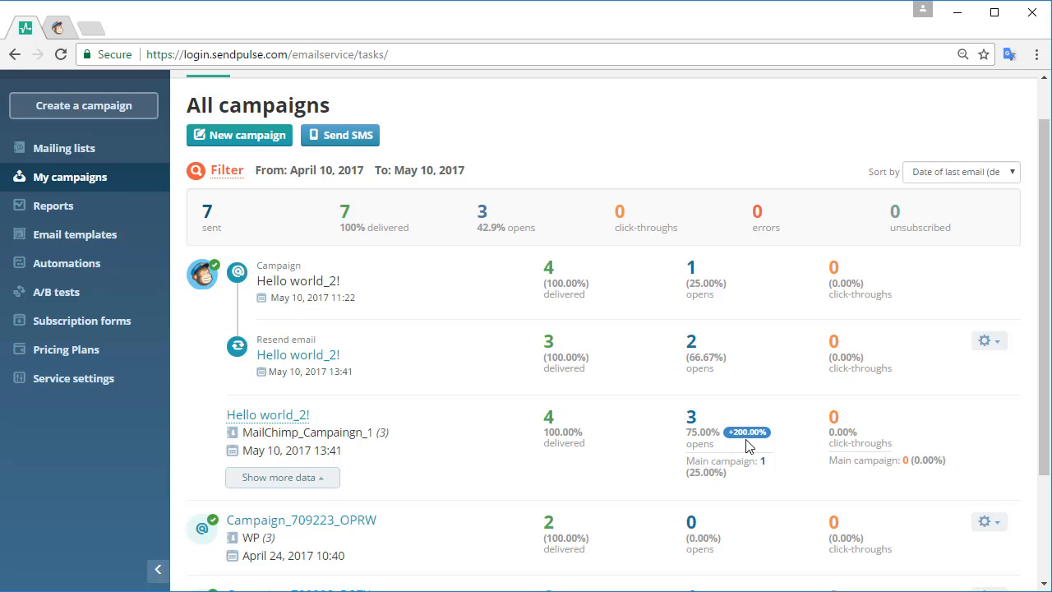
mouse_move(772, 443)
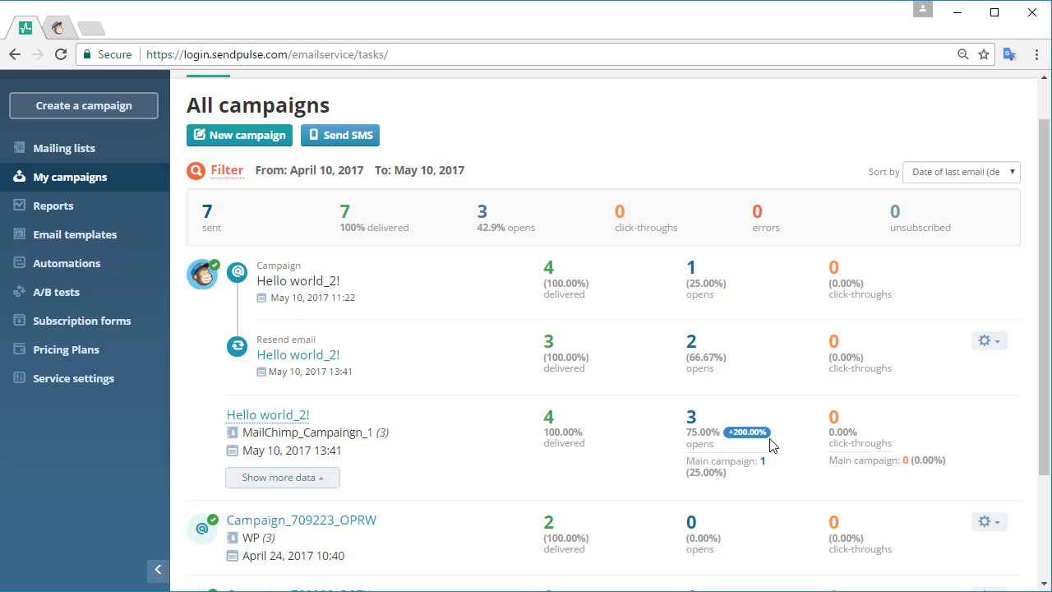